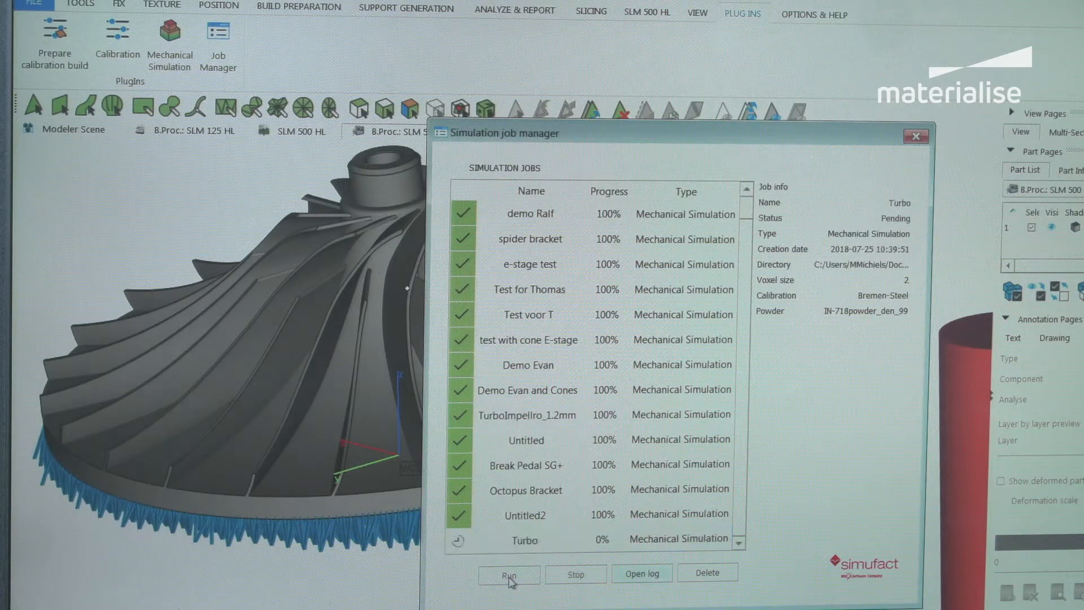
# Launch the pending Turbo mechanical simulation job from the job manager
pyautogui.click(527, 414)
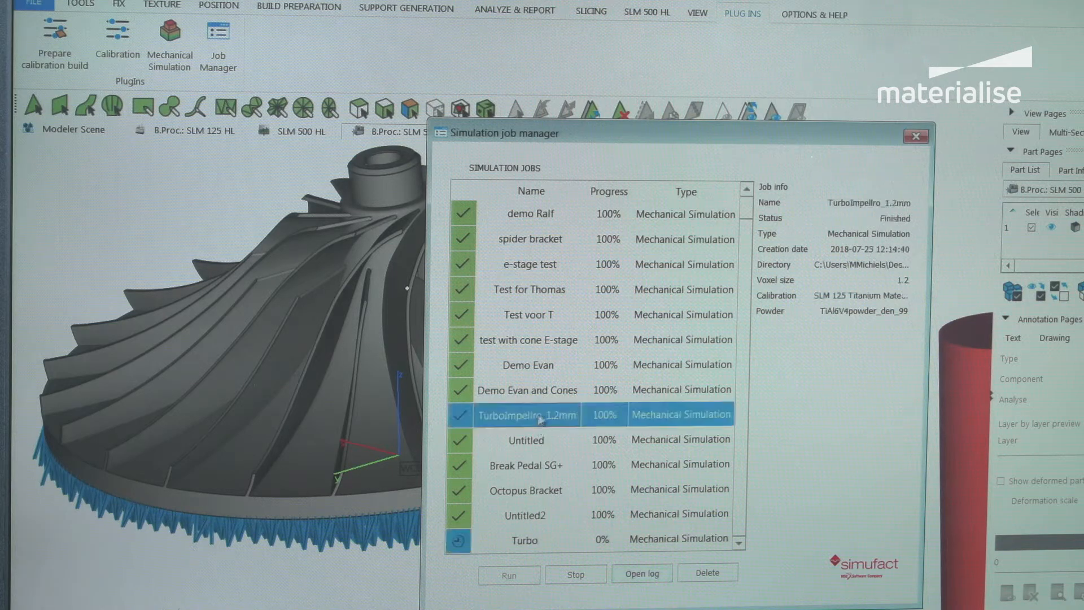